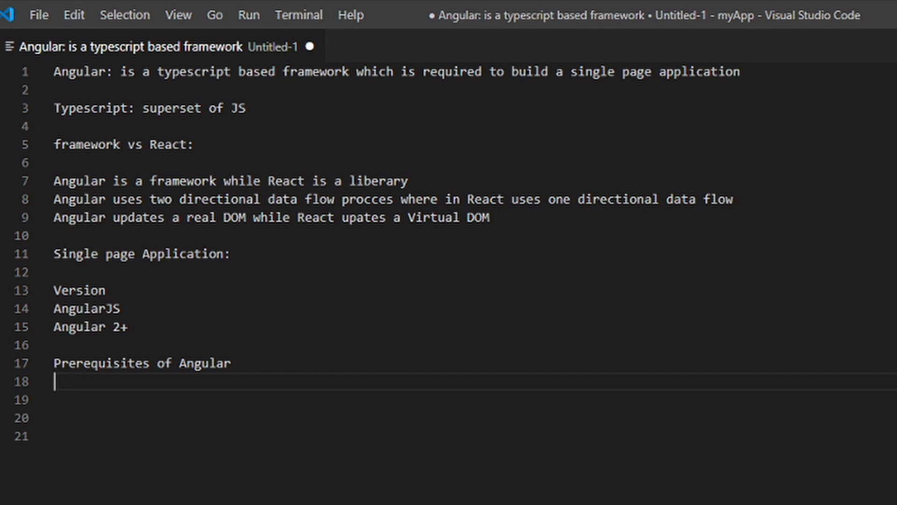
Add 'Advanced JavaScript' and 'Typescript' as separate lines under the prerequisites heading.
type("Advanced JavaScript")
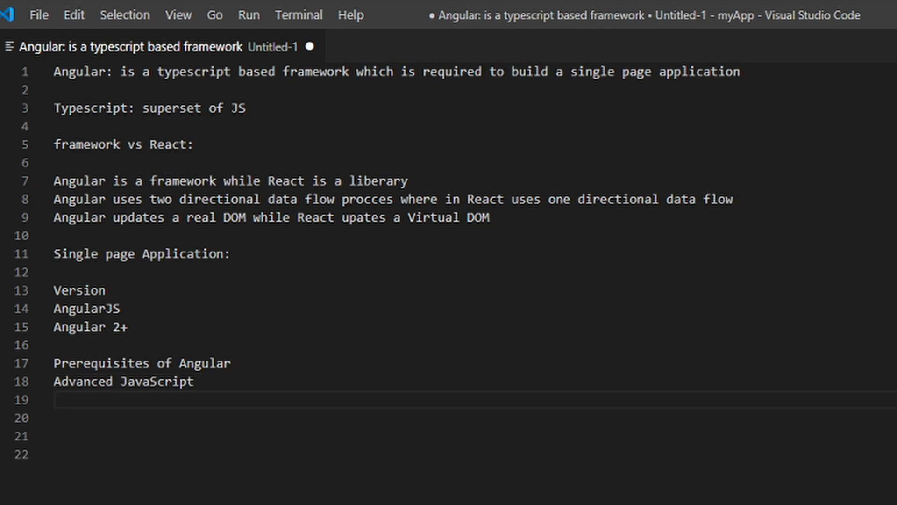
type("Typescript")
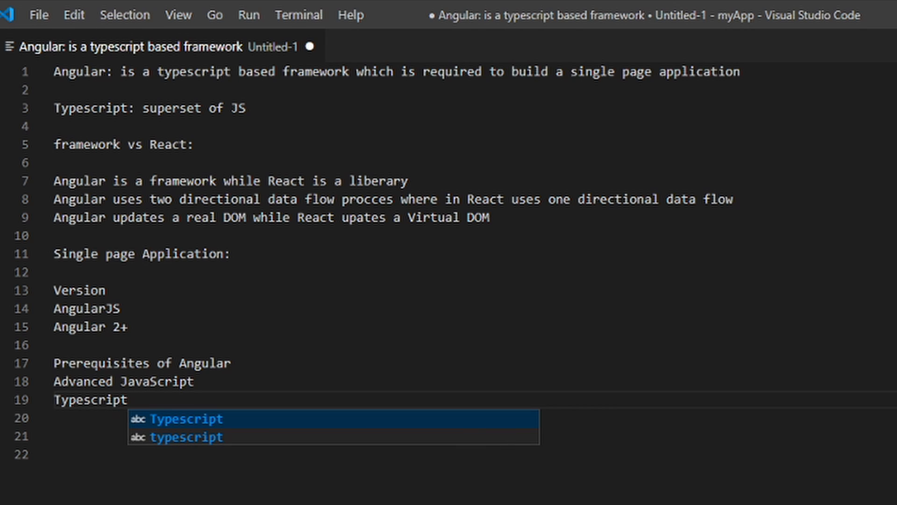
key("Escape")
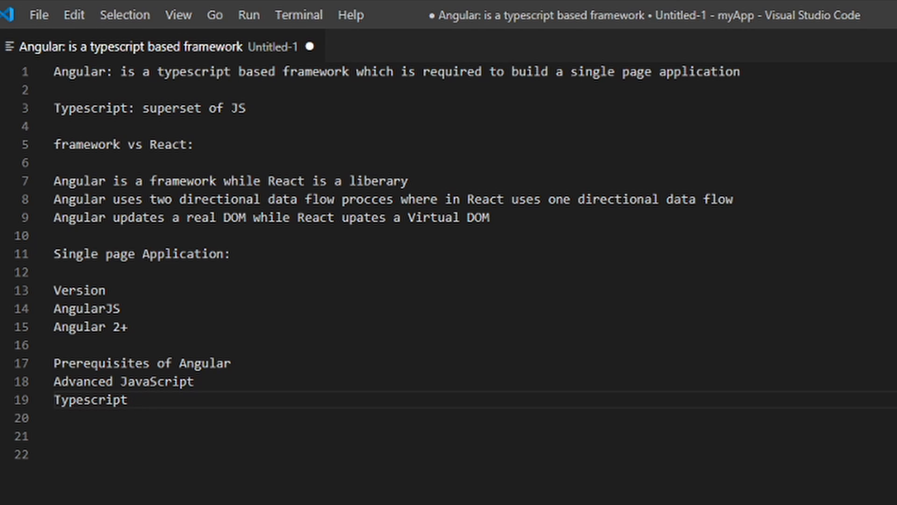
double_click(155, 382)
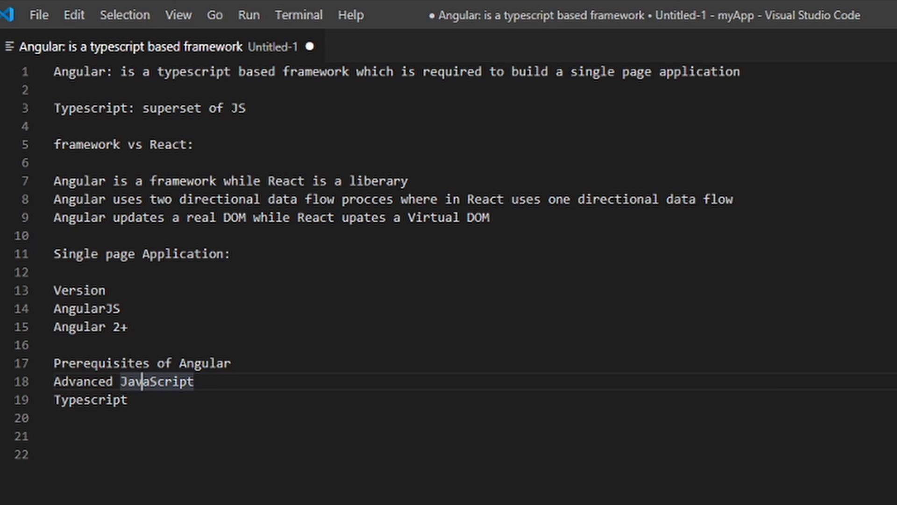
double_click(155, 381)
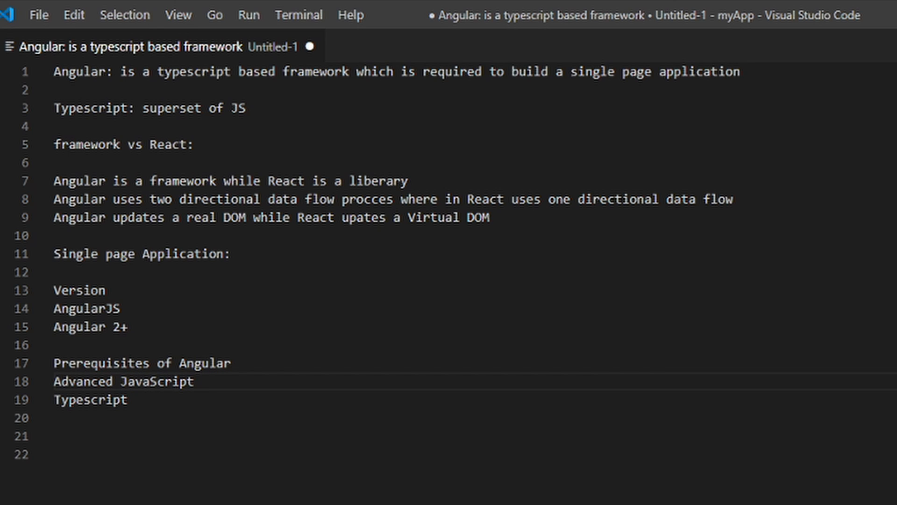
left_click(200, 382)
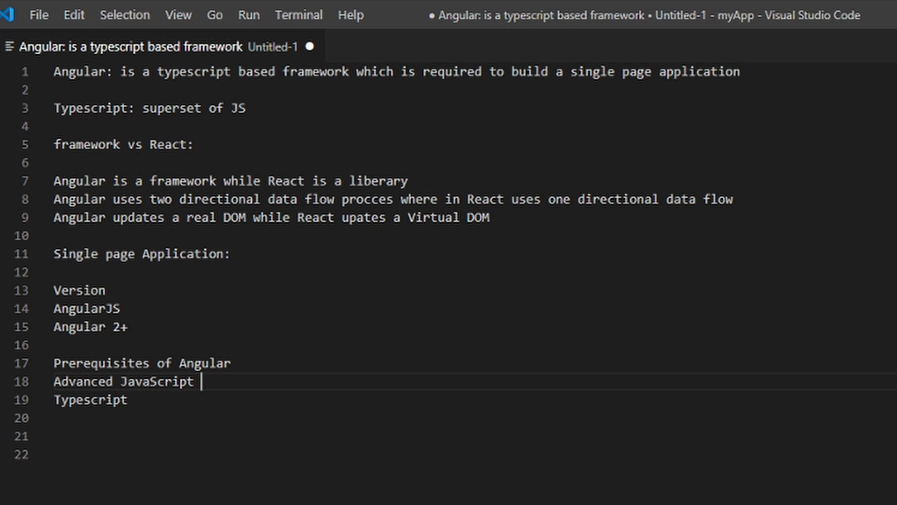
Start a topics line below the prerequisites with Components, Directives, Routing and Navigation.
left_click(136, 400)
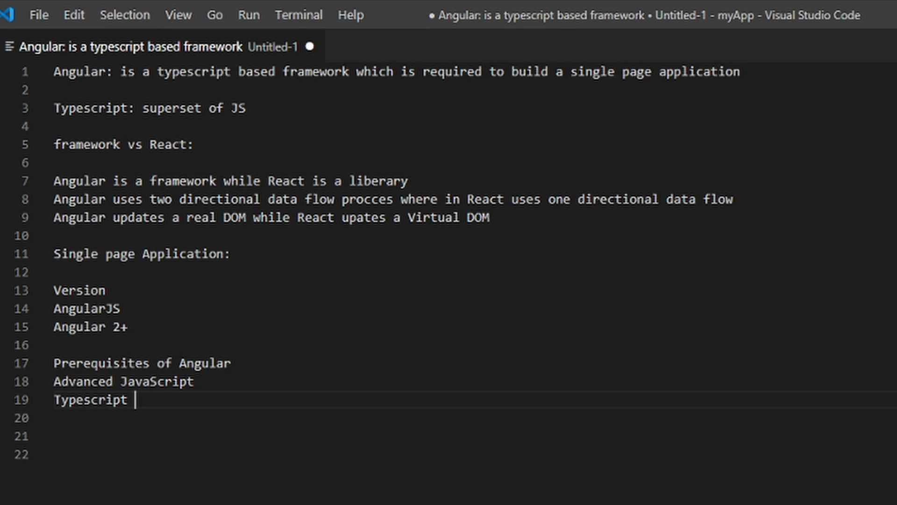
key("Enter")
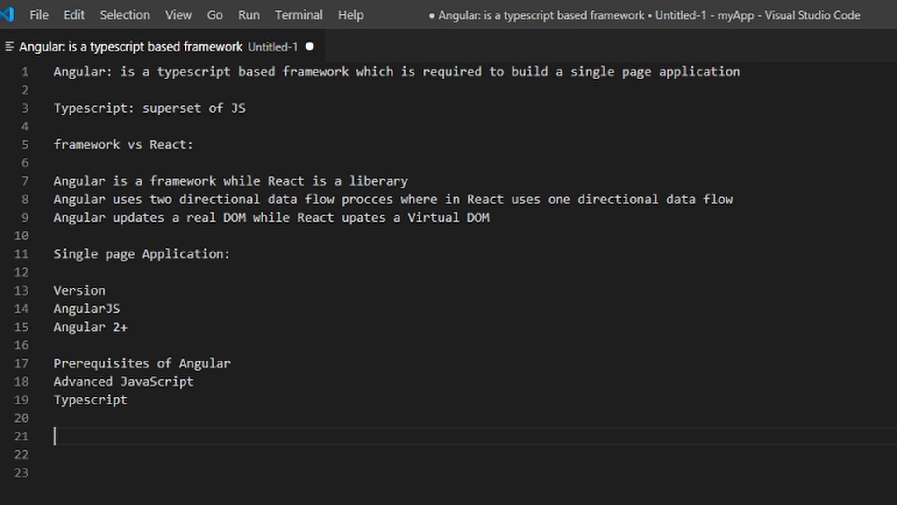
type("Co")
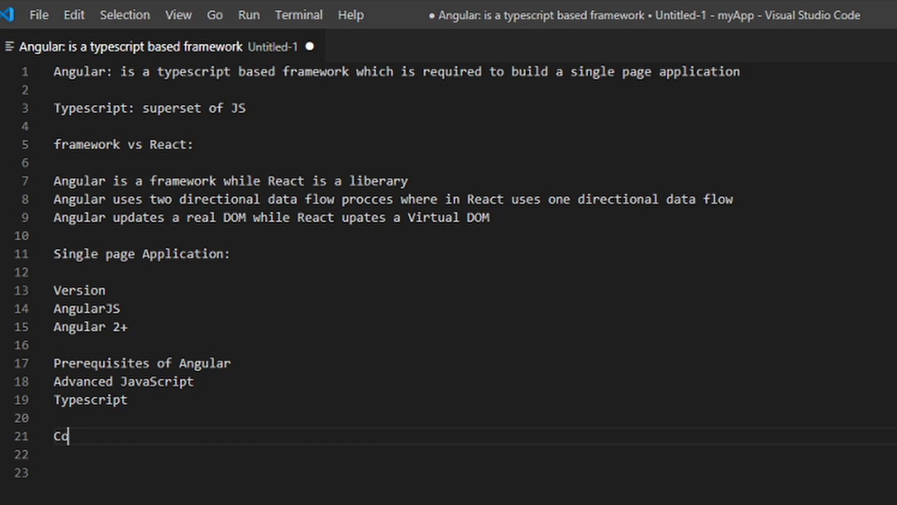
type("omponents, Directi")
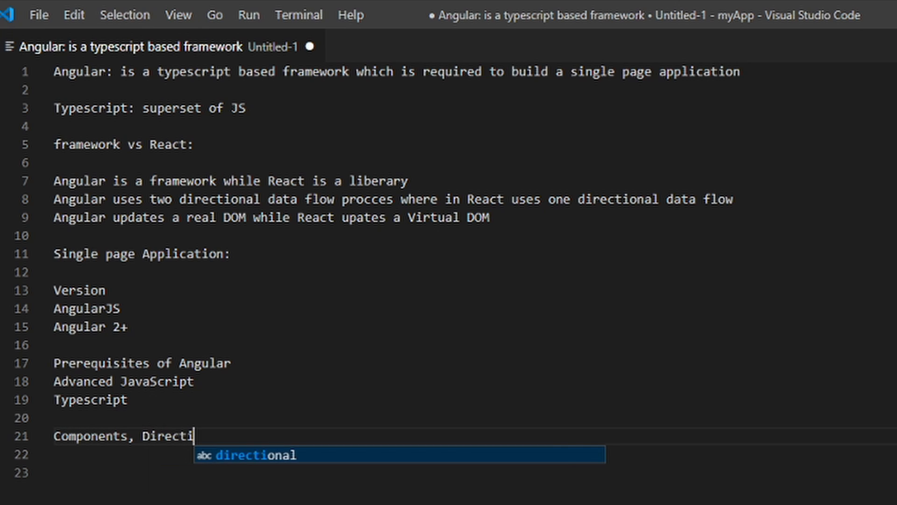
type("ves, Rout")
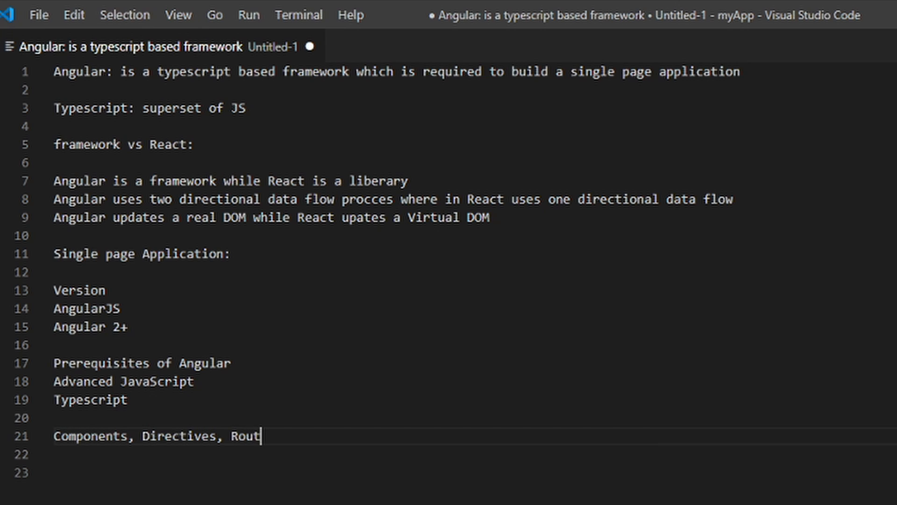
type("ing and Navigation,")
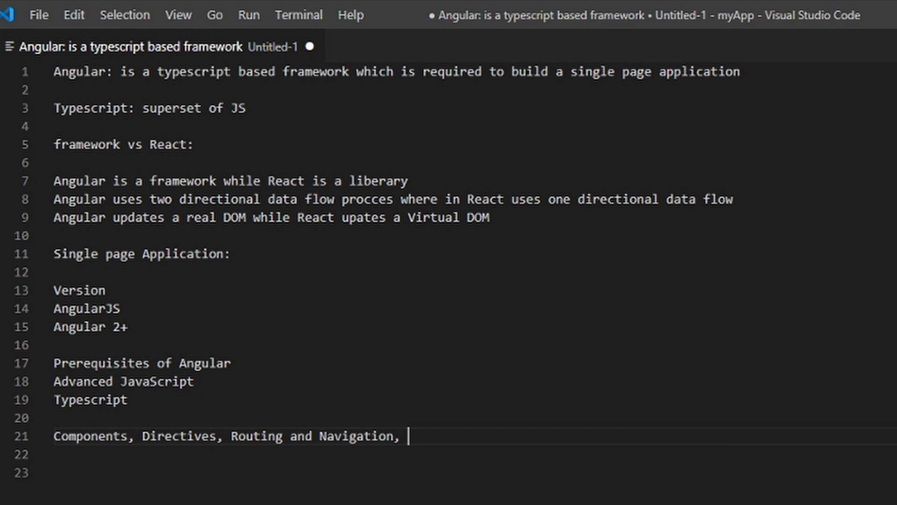
Continue the topics line with Services, Unit Testing, Pipes, Forms.
type("Service")
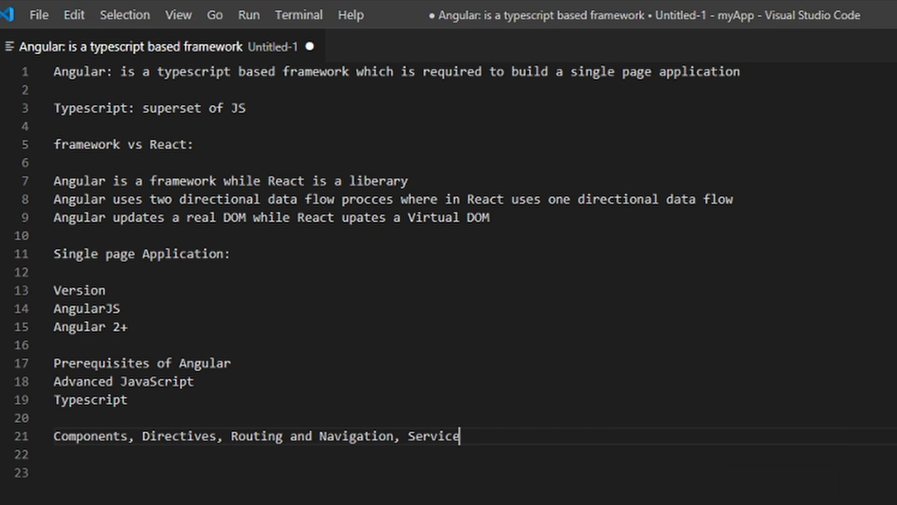
type("s,")
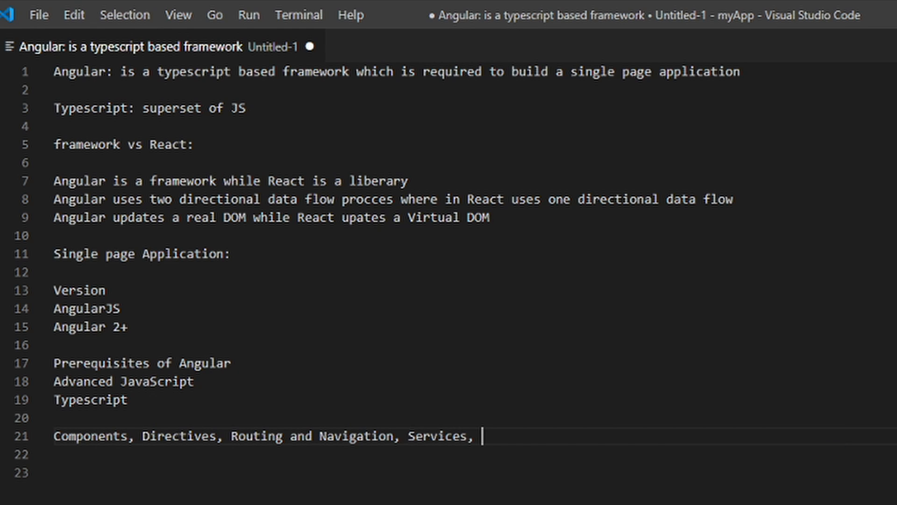
type("Unit Testing,")
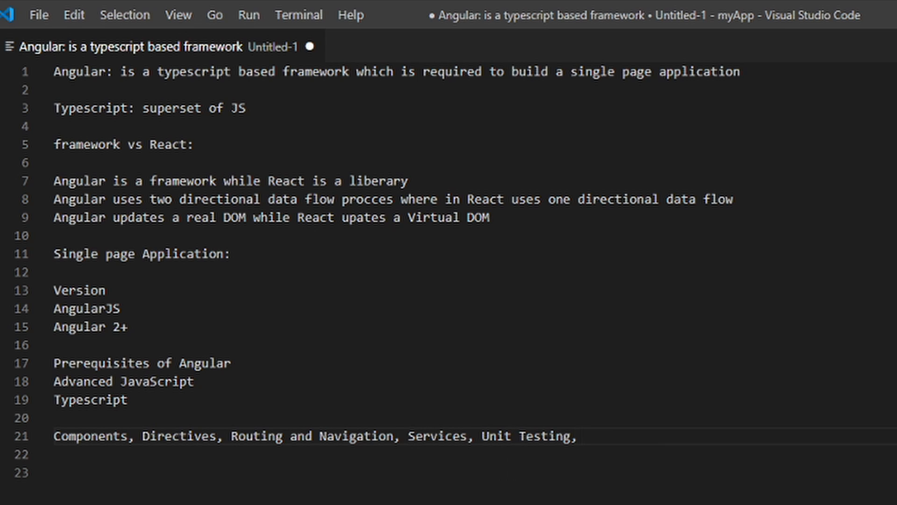
type("Pipes, For")
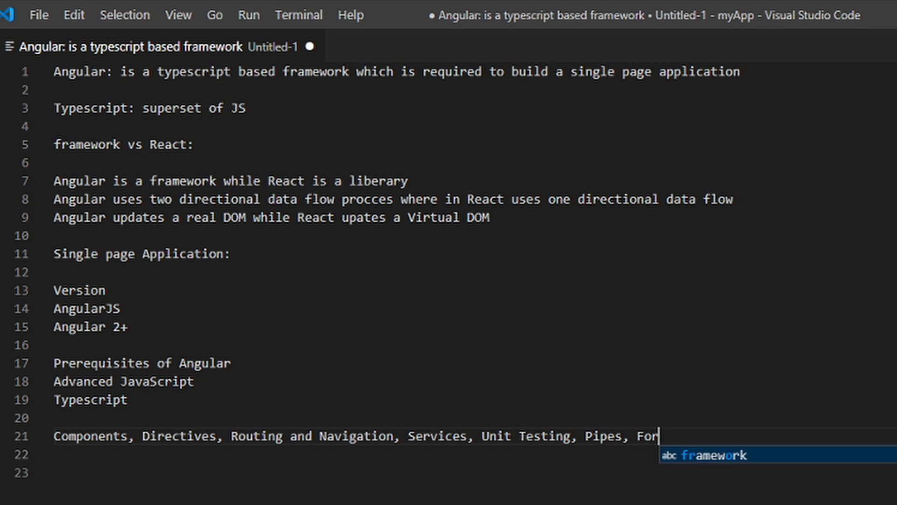
key("Enter")
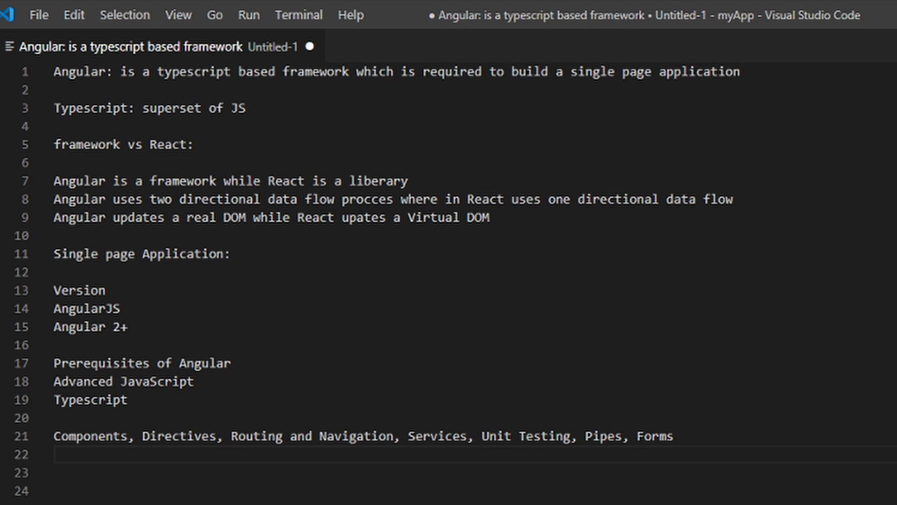
Leave a blank line after the topics and switch to the OBS recording window.
key("Enter")
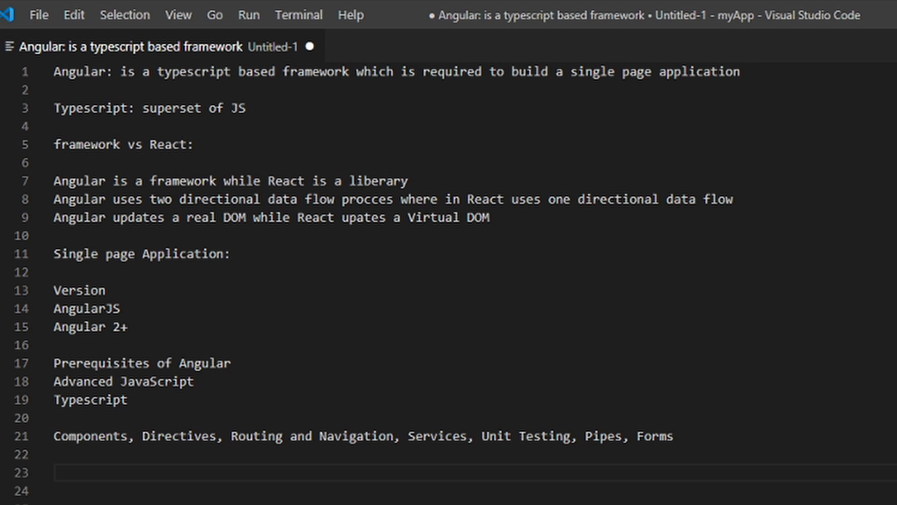
left_click(689, 490)
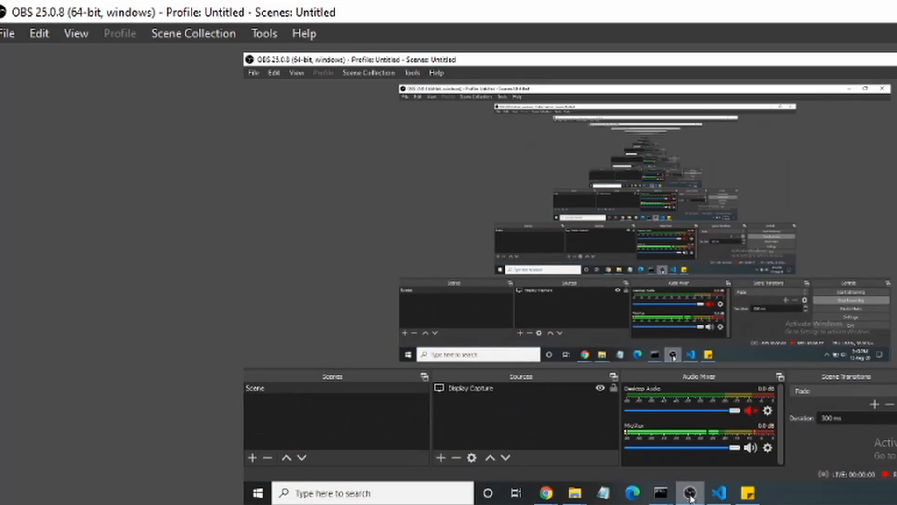